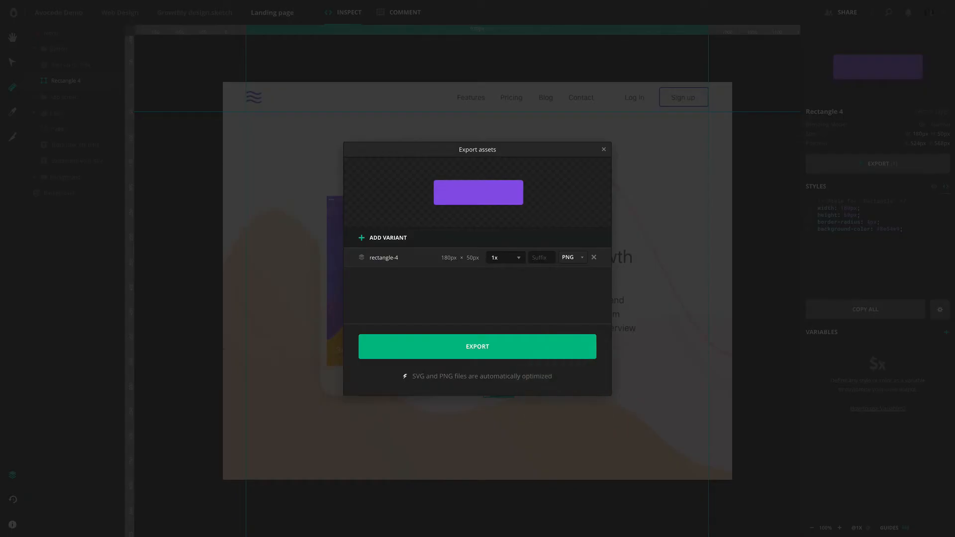
Step: Export rectangle-4 as a 1x PNG and show its styles as CSS code
left_click(603, 149)
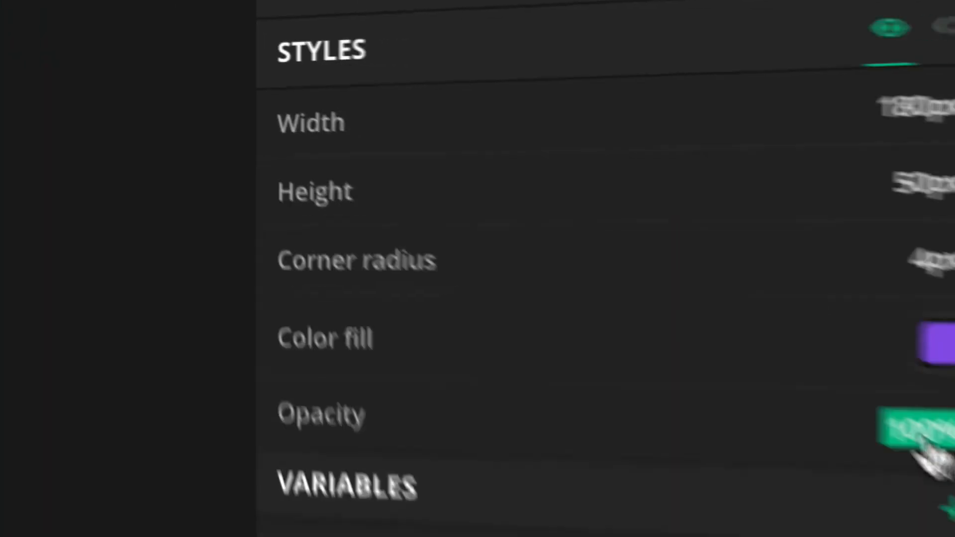
left_click(930, 17)
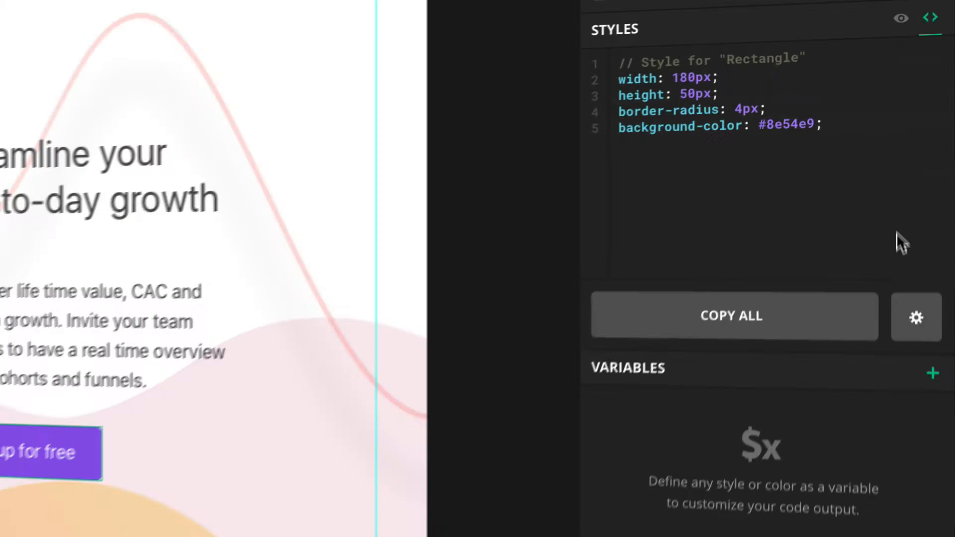
Step: Change the style code output language from CSS to Sass
left_click(915, 318)
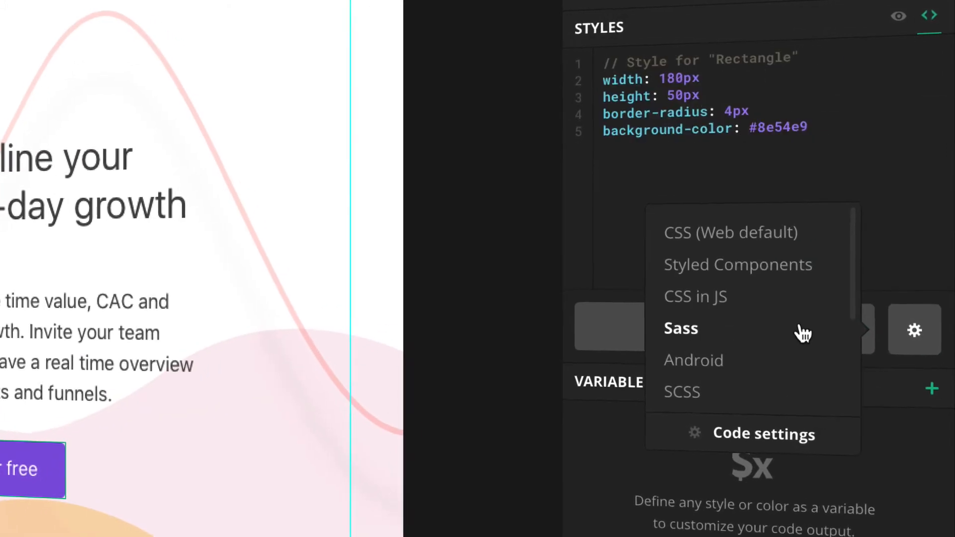
left_click(680, 328)
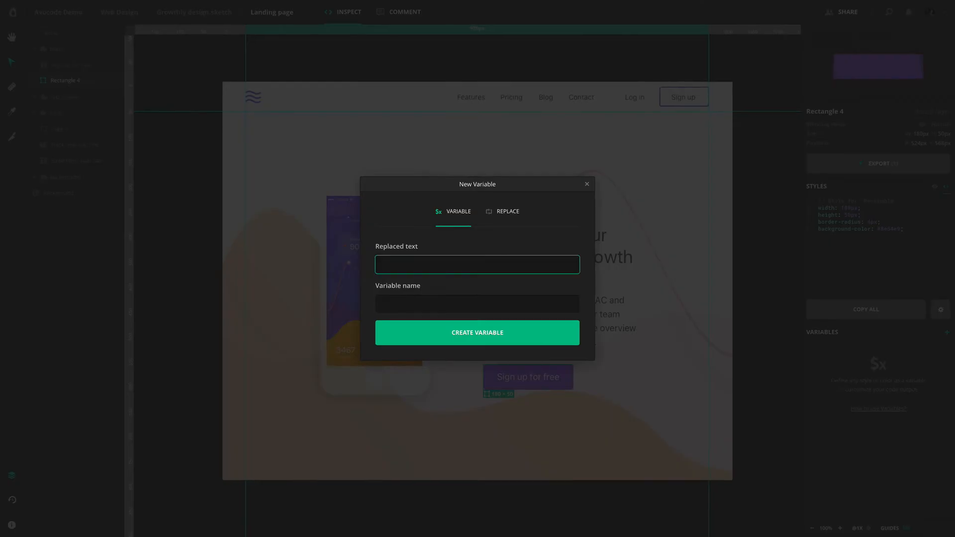
Step: Create a 'violet' colour variable for #8e54e9
type("violet")
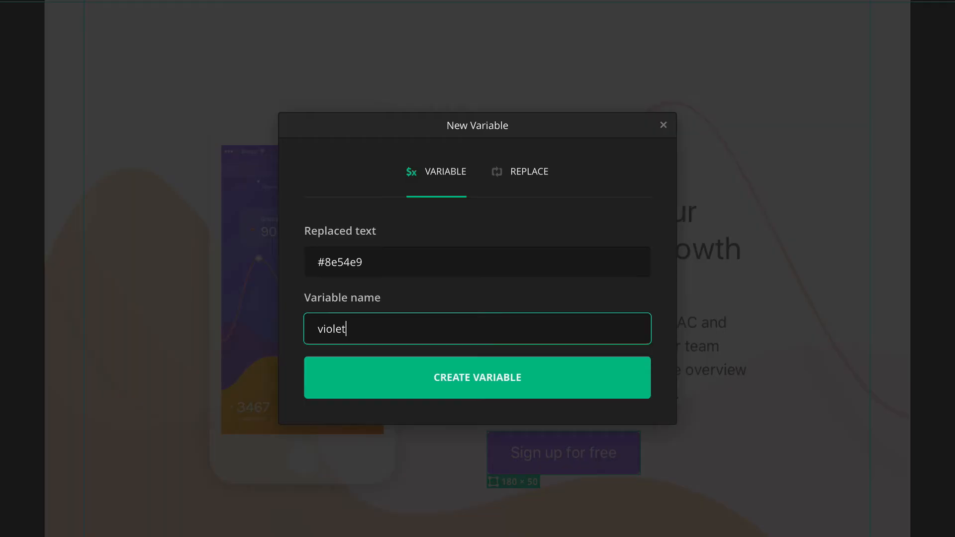
left_click(520, 171)
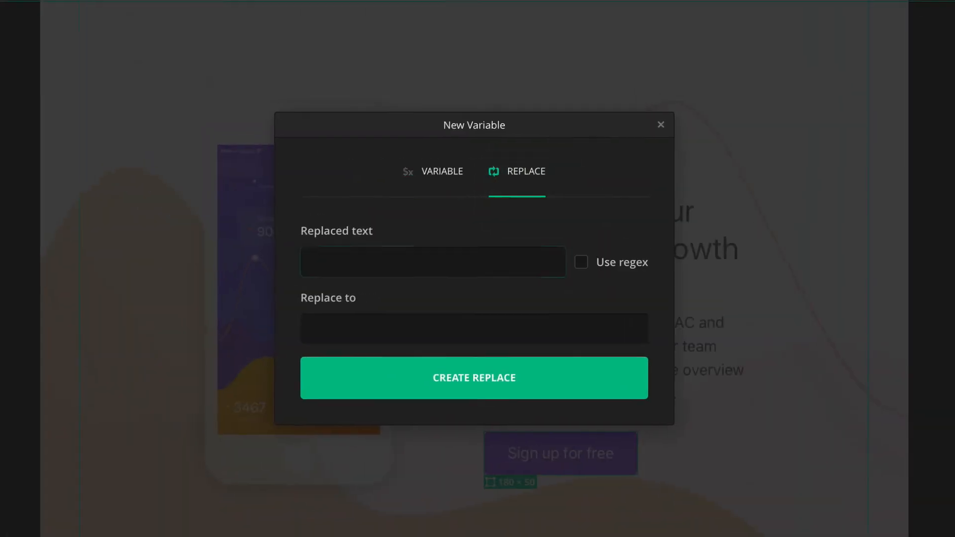
Step: Bring up the code preferences from the code language options
left_click(900, 329)
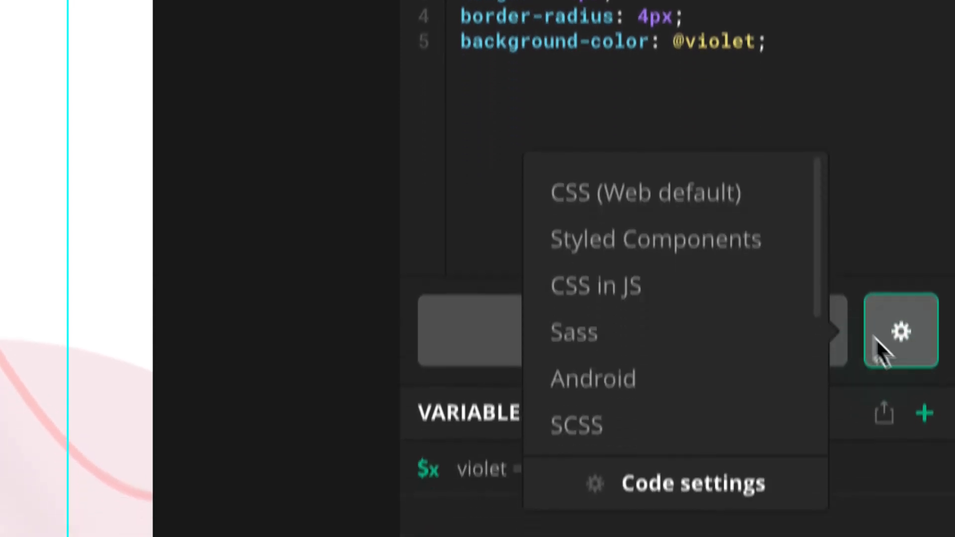
left_click(693, 483)
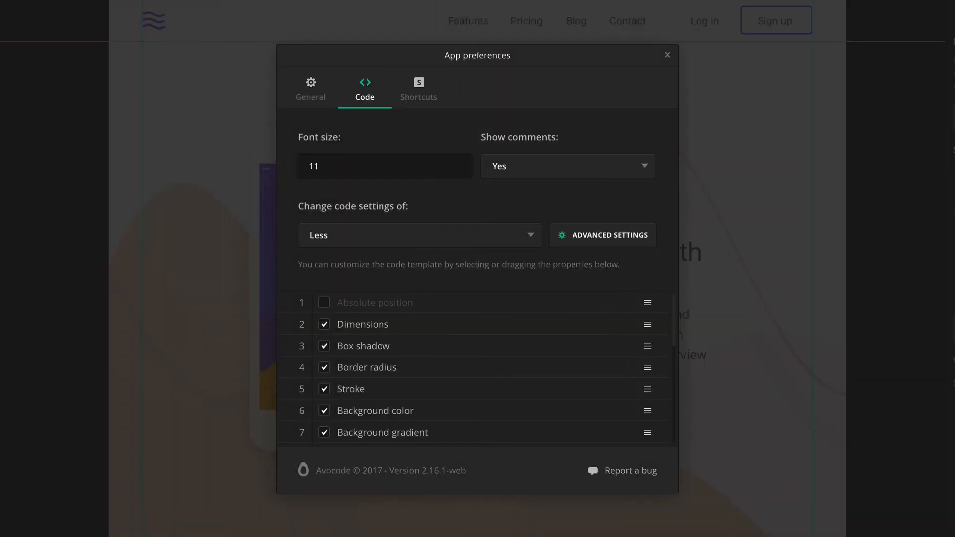